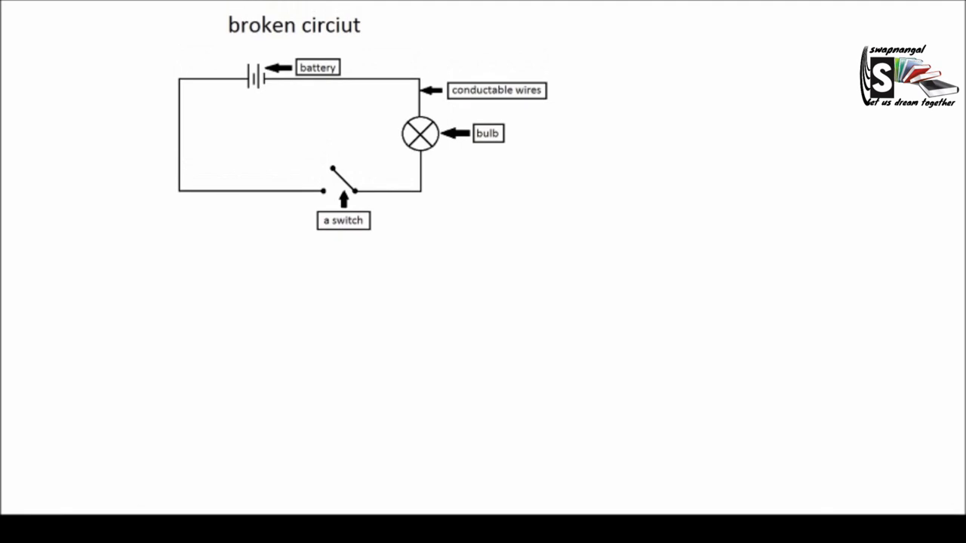
scroll(down, 3)
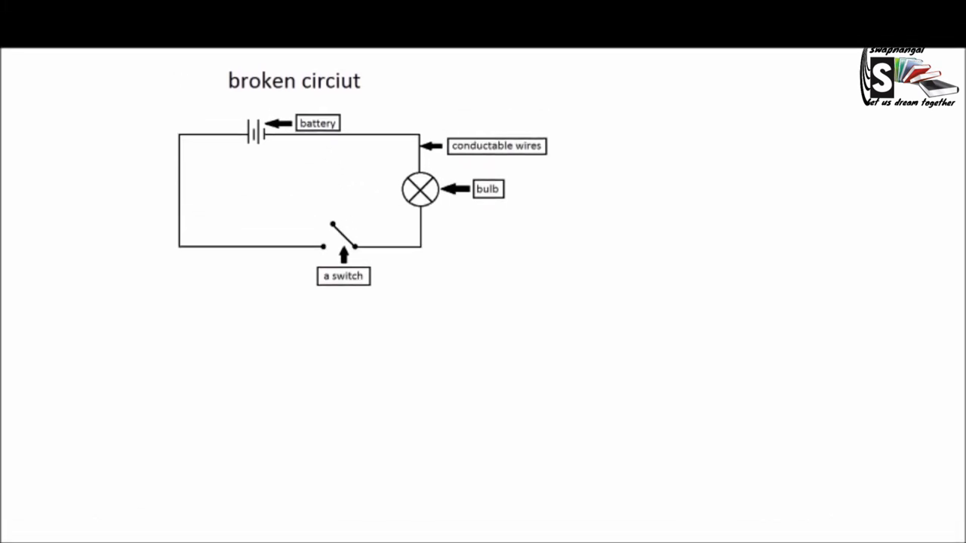
scroll(up, 3)
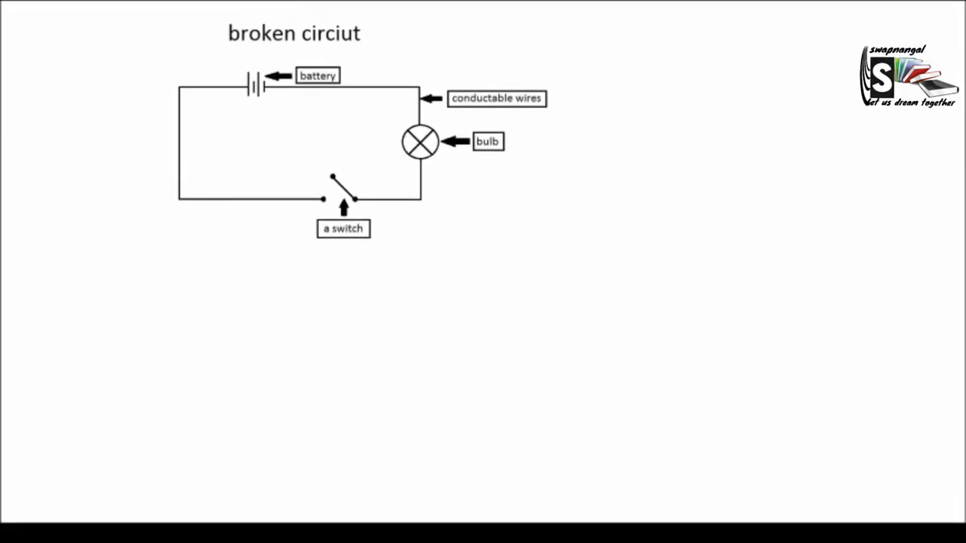